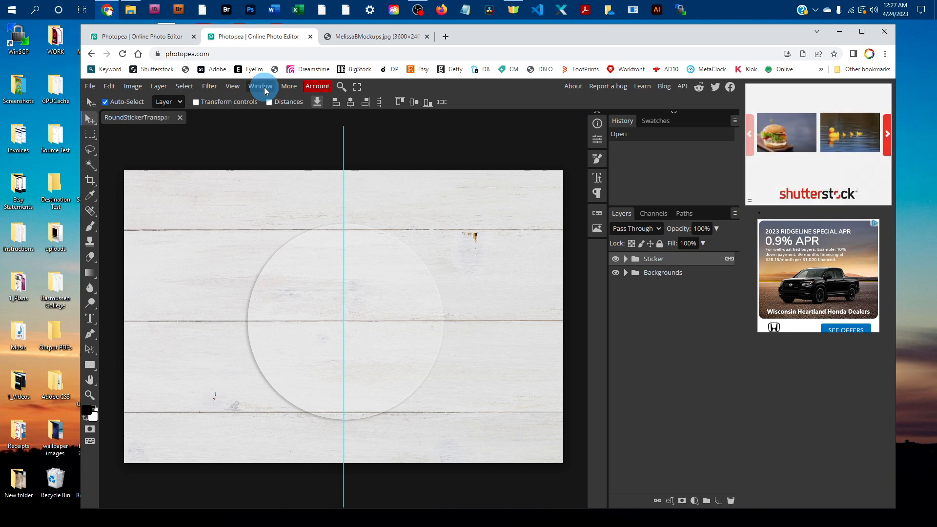
- Show the Layers panel, expand Sticker, and open the Design - Sticker smart object
click(260, 86)
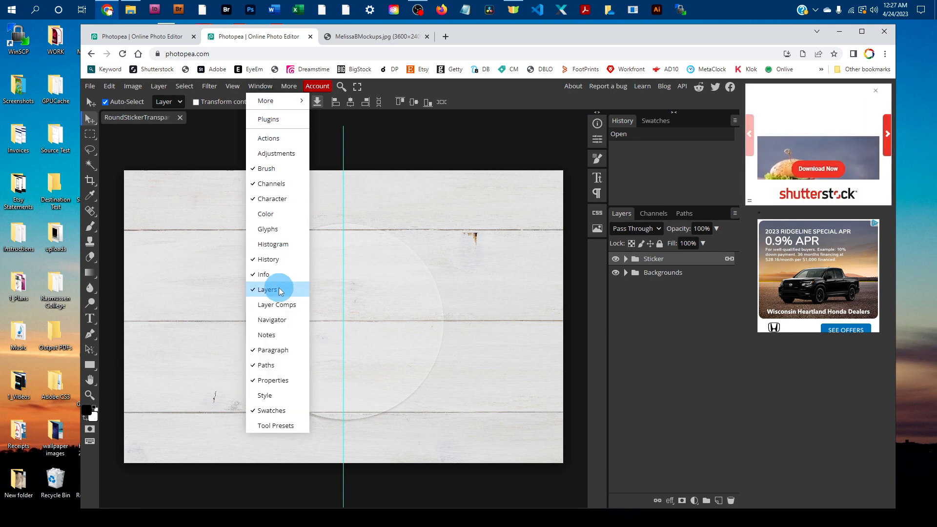
click(269, 289)
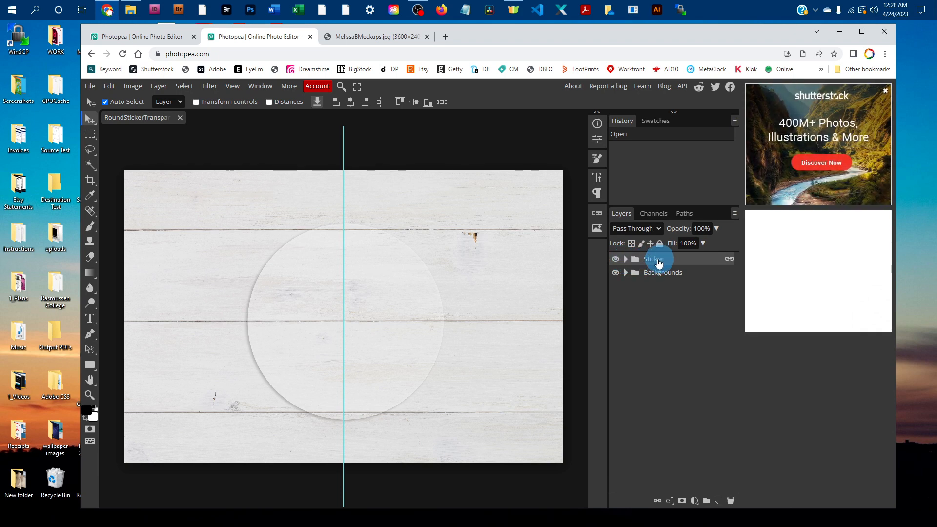
click(625, 258)
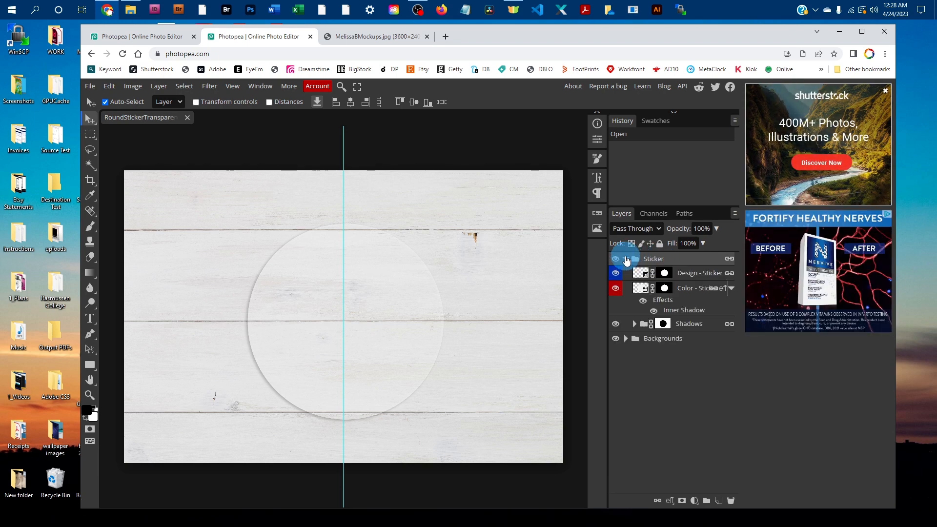
click(625, 258)
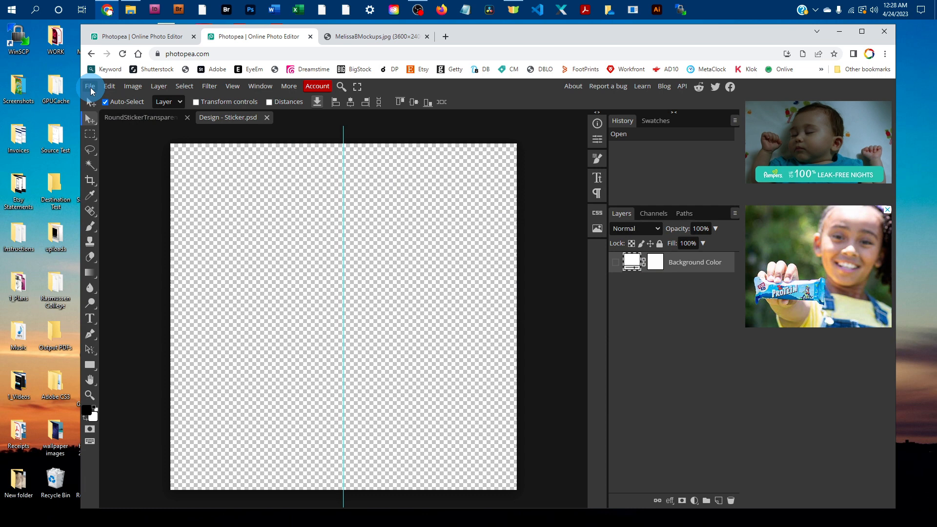
- Open the Sticker Design file from the 1_Art folder
click(90, 86)
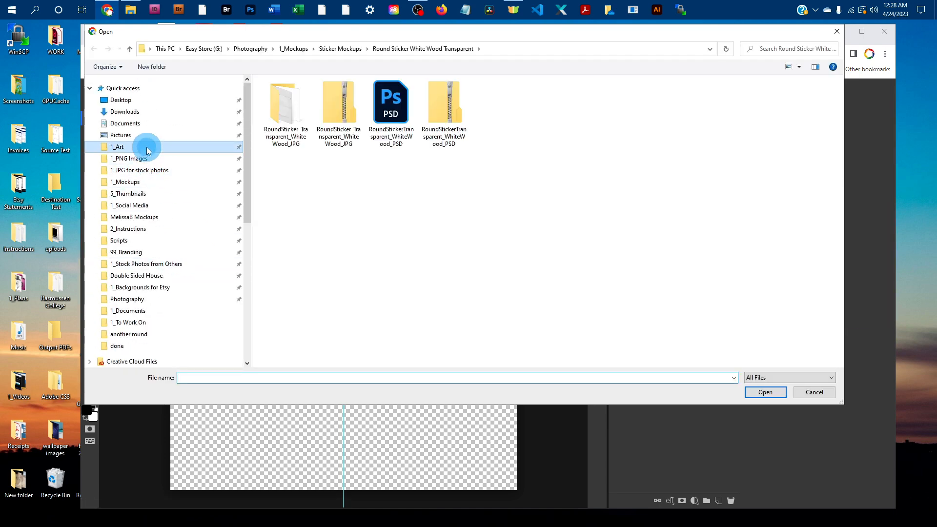
click(117, 147)
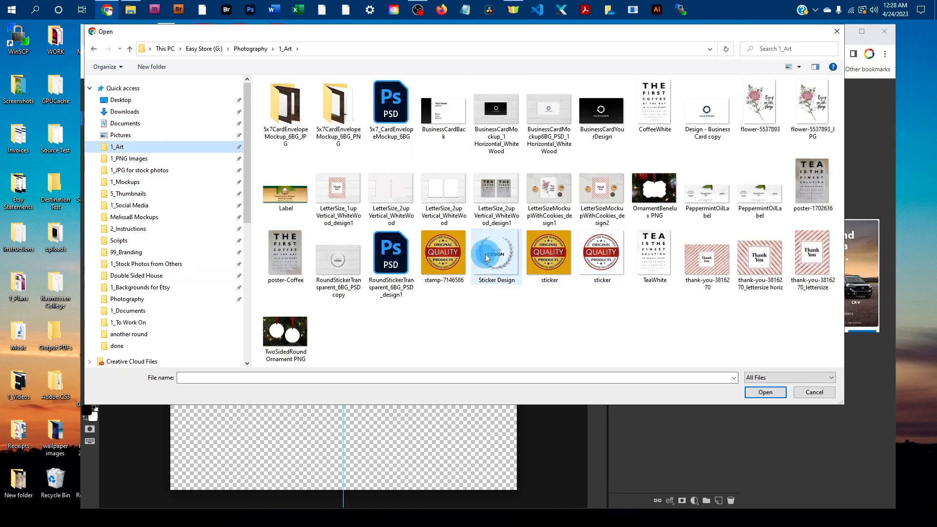
double_click(496, 250)
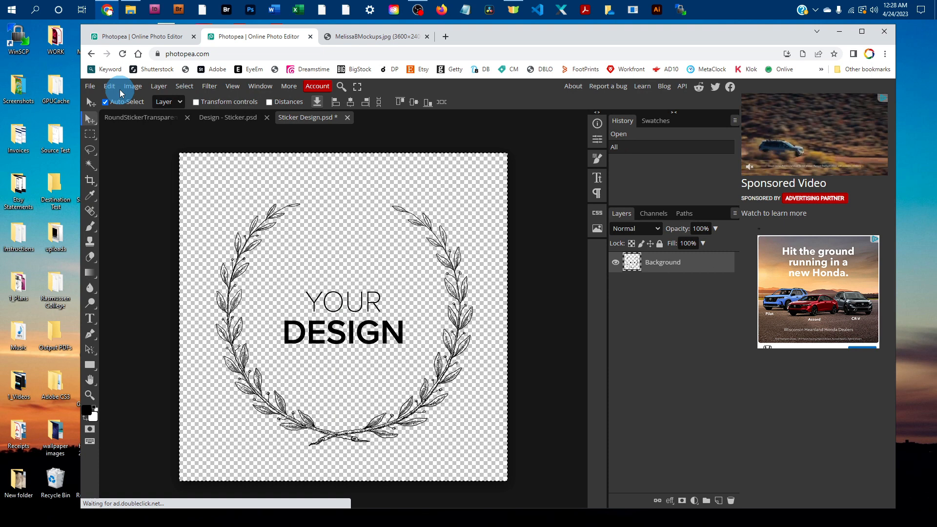
- Copy the Sticker Design artwork into Design - Sticker and start Free Transform
click(109, 86)
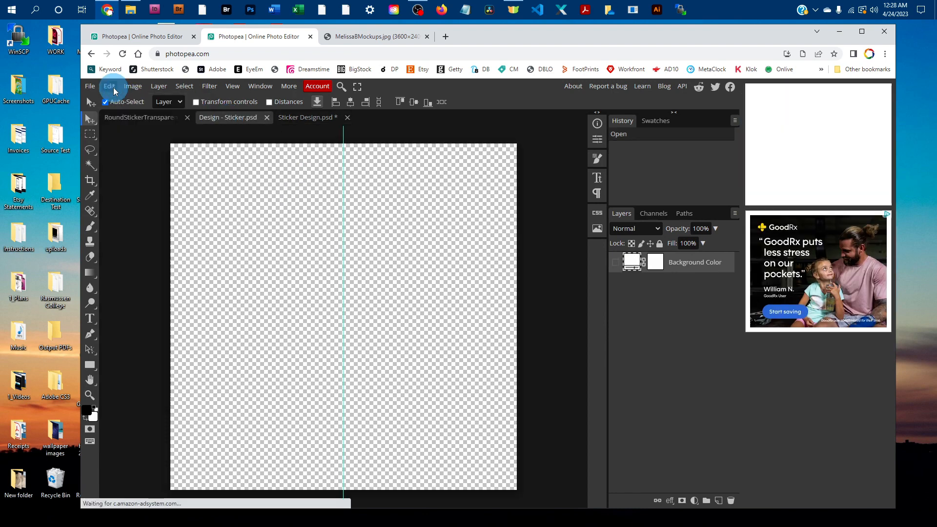
click(109, 85)
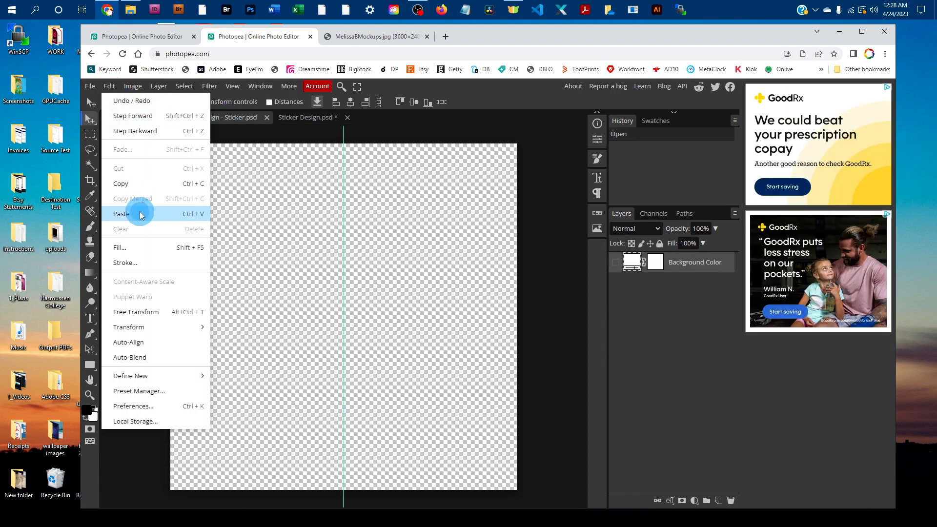
click(121, 214)
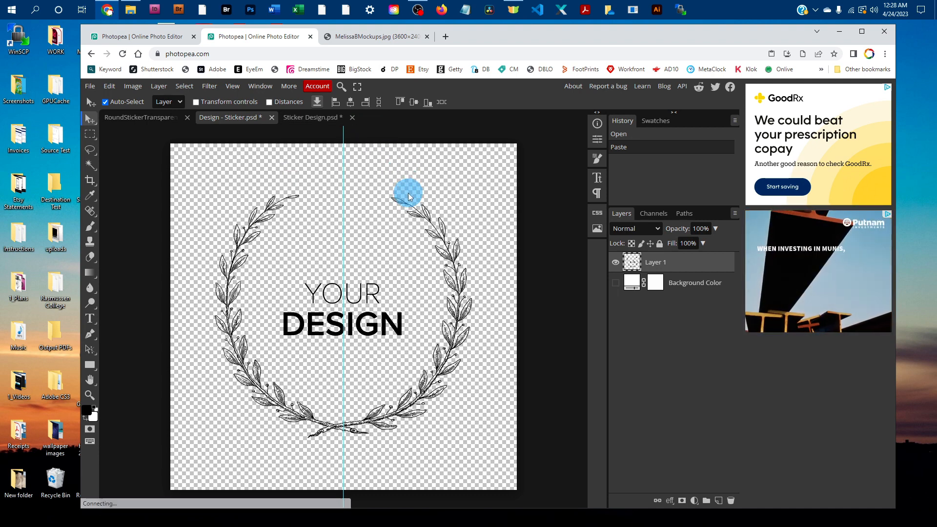
click(109, 85)
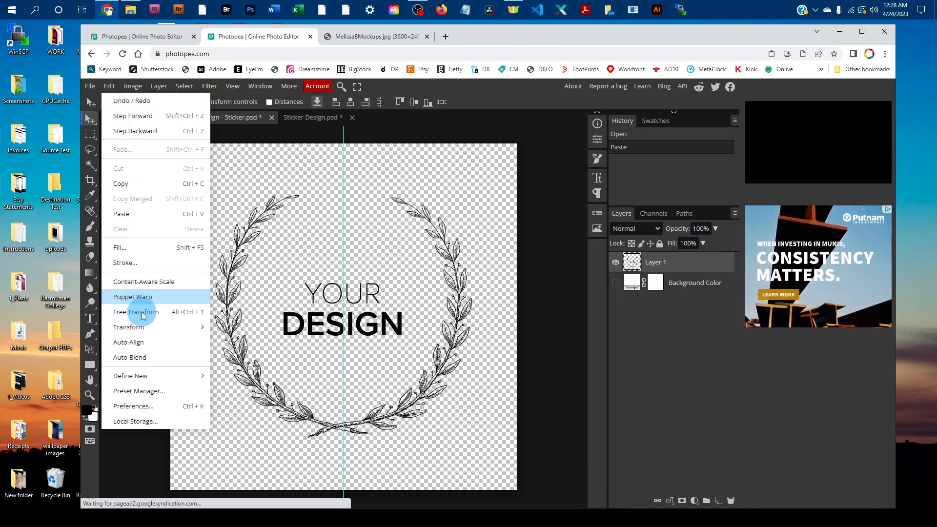
click(136, 311)
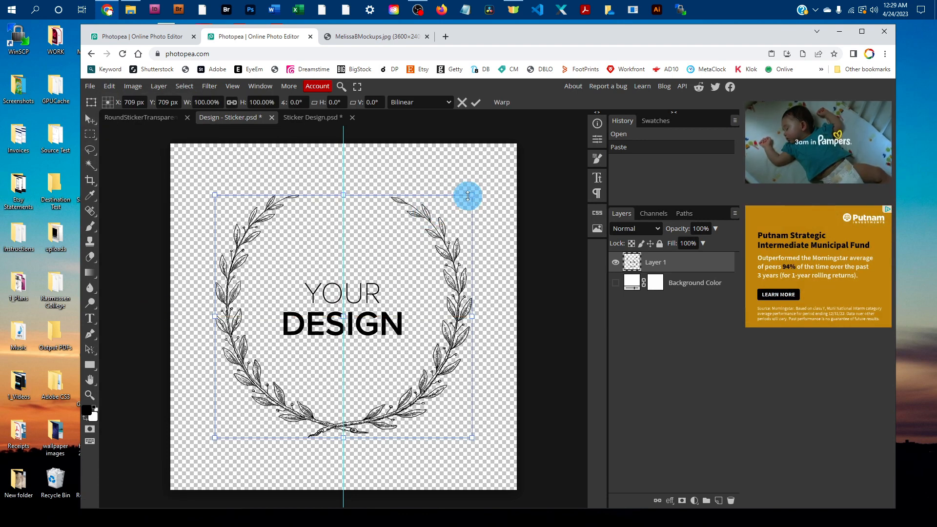
- Scale the pasted wreath to about 101% and move it to the canvas centre
drag(469, 196, 489, 182)
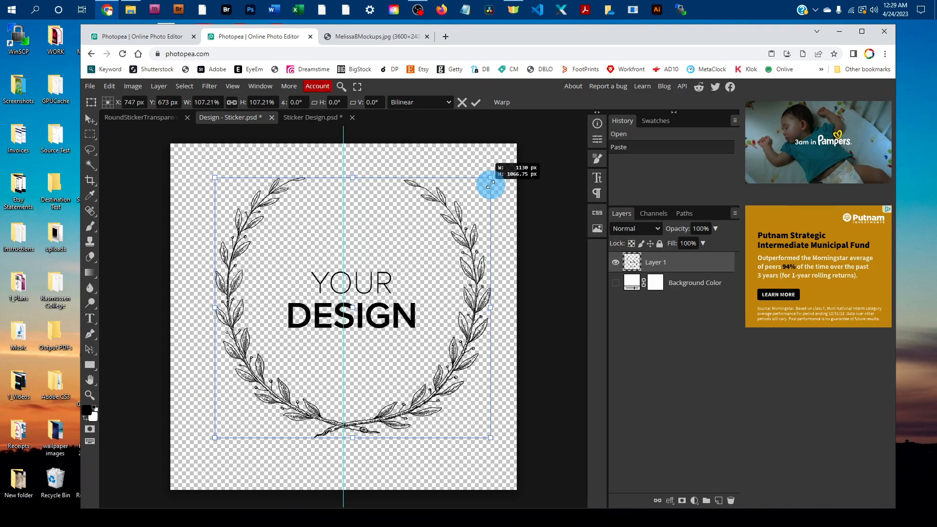
drag(490, 184, 458, 203)
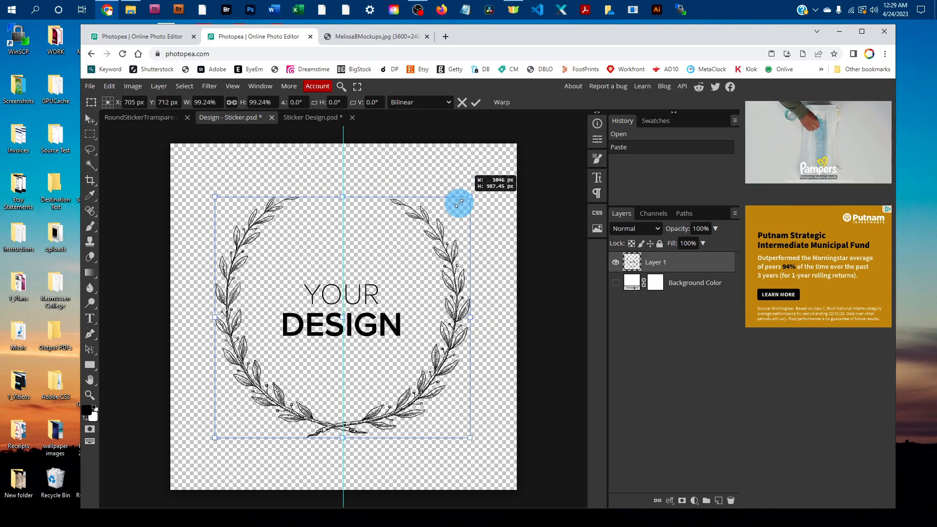
drag(459, 202, 468, 212)
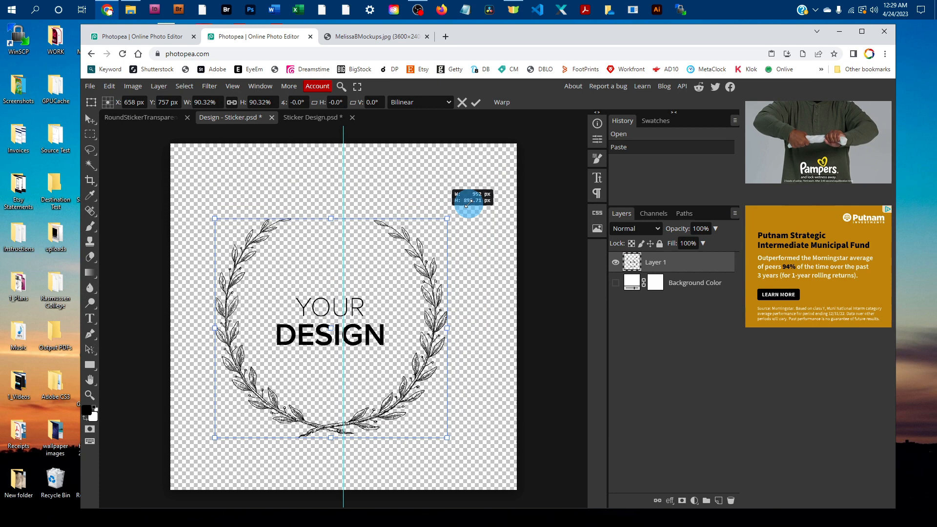
drag(467, 205, 475, 204)
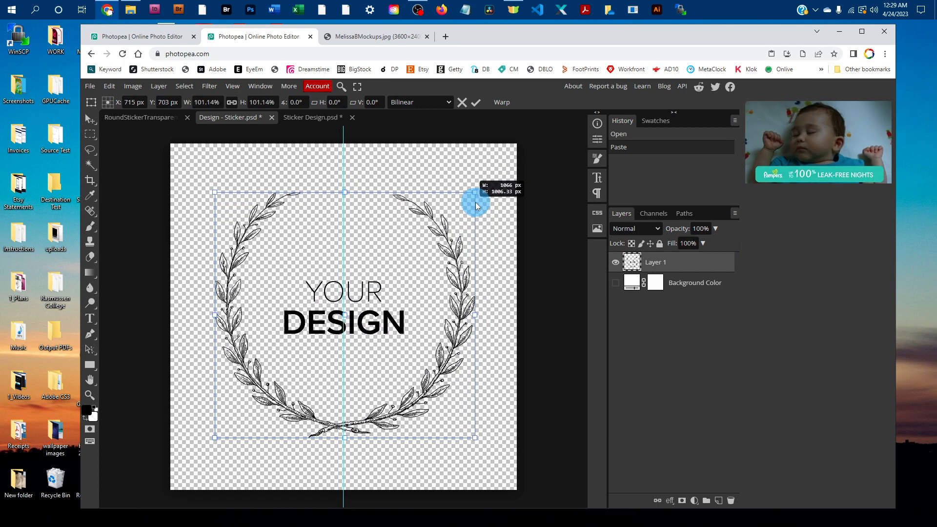
drag(474, 205, 382, 257)
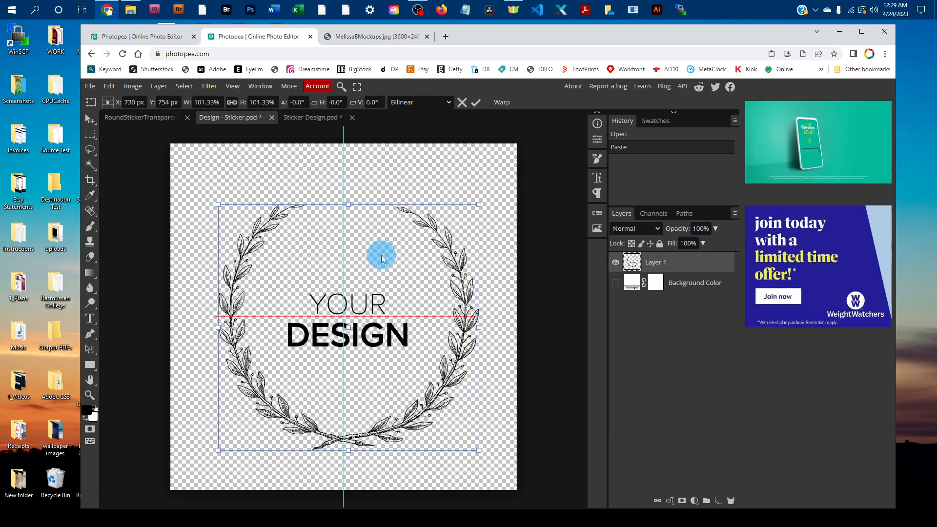
drag(383, 257, 378, 258)
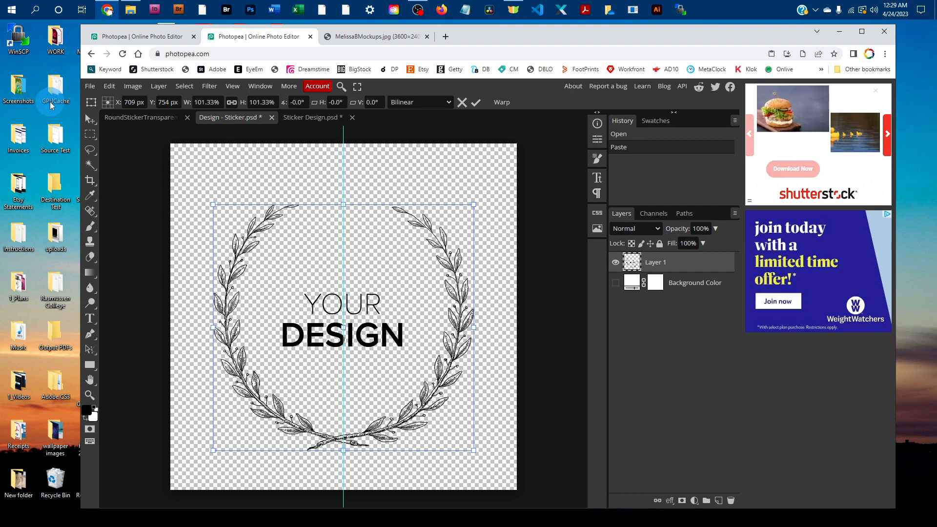
- Save the smart object, then close Design - Sticker and Sticker Design without saving
click(89, 86)
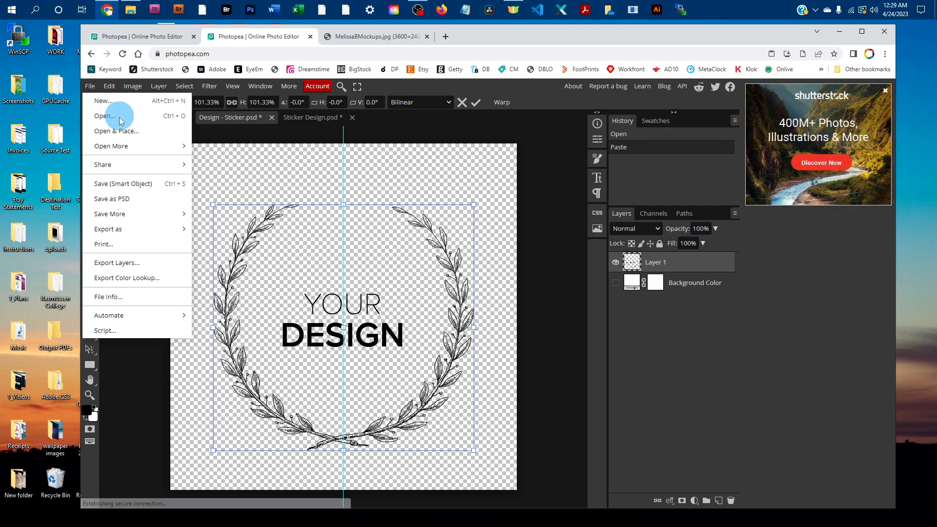
mouse_move(123, 183)
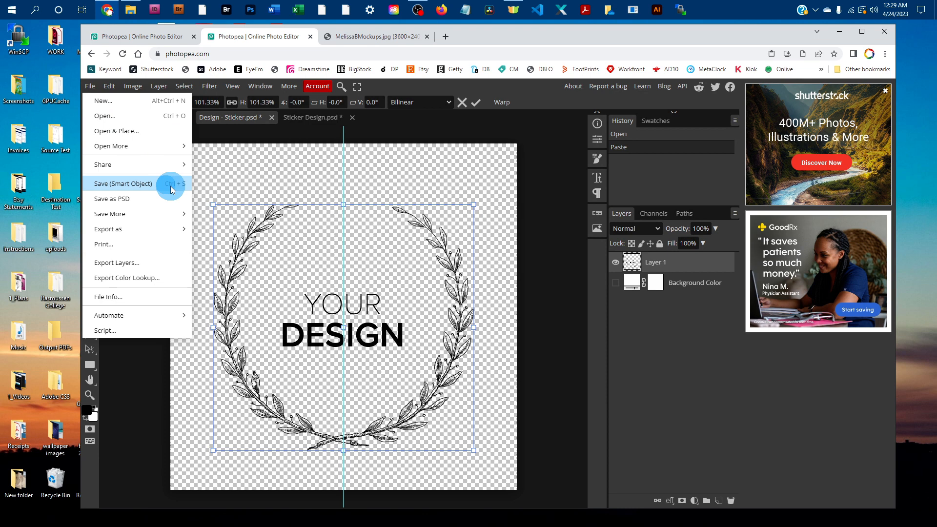
click(123, 184)
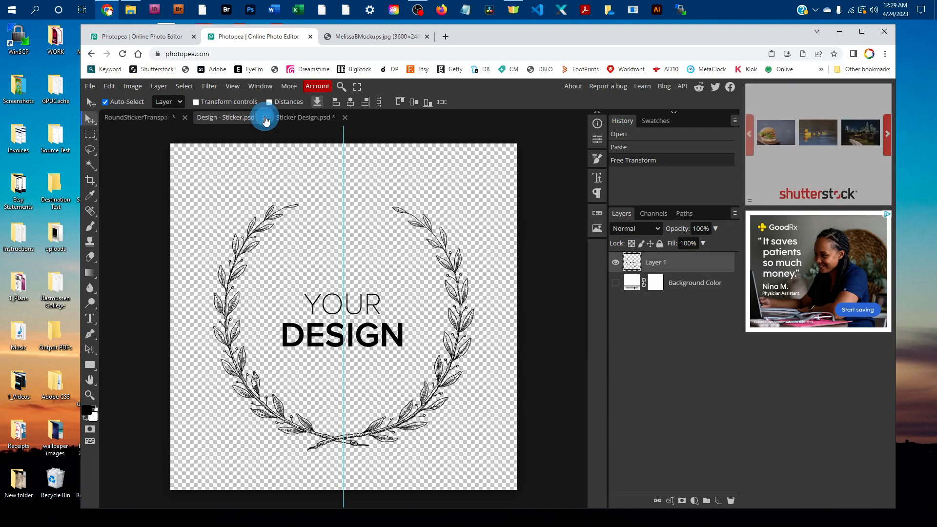
click(265, 117)
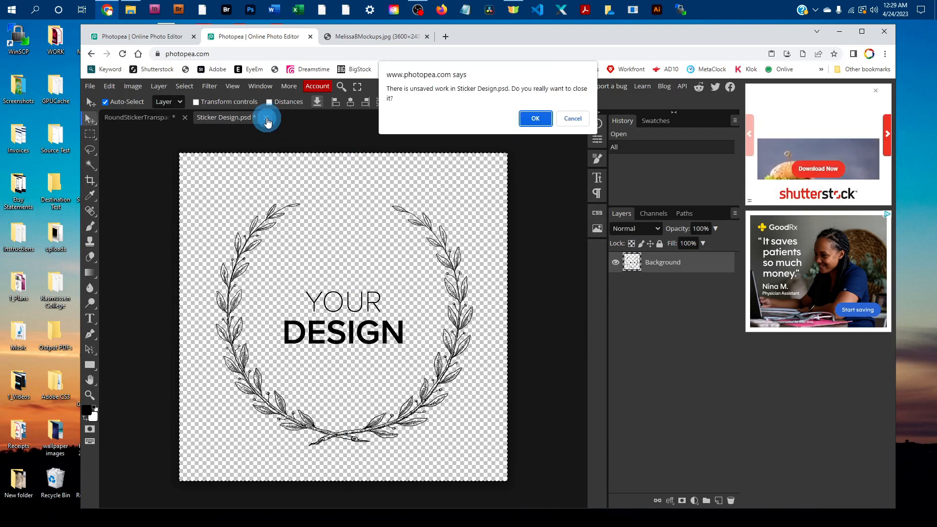
click(534, 118)
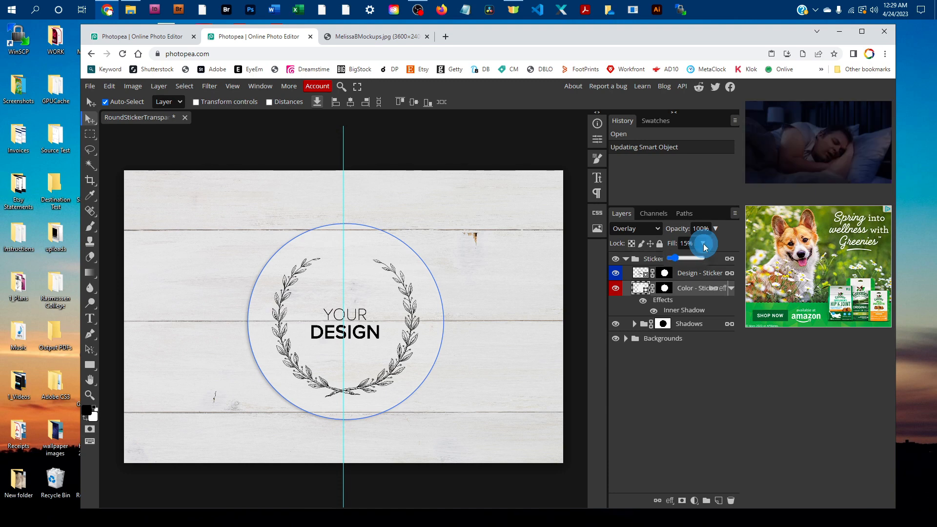
- Set the sticker colour layer's Fill to 42%
drag(703, 245, 677, 258)
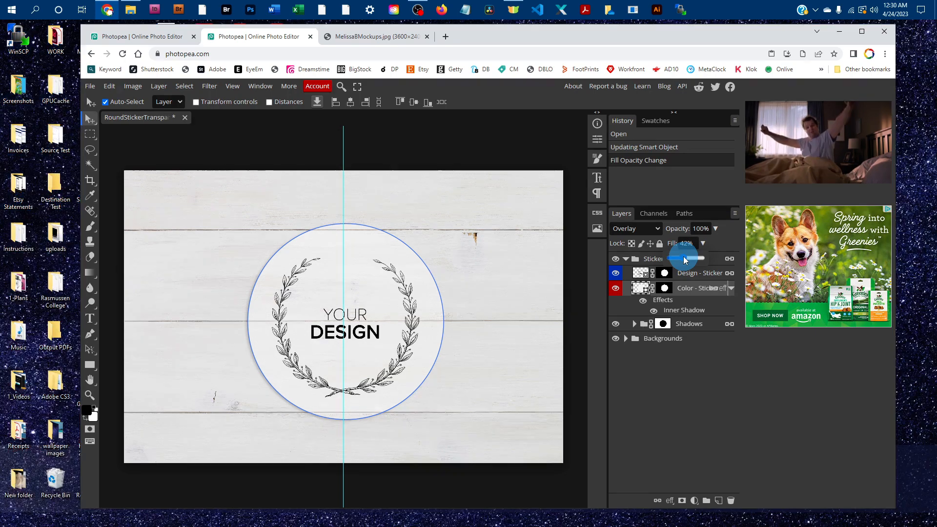
drag(684, 258, 674, 258)
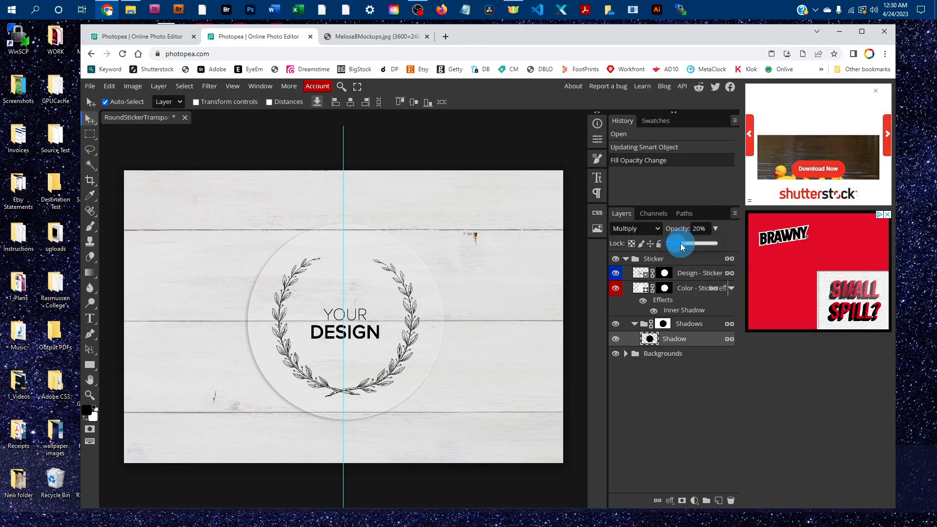
- Set the Shadow layer's opacity to 16% and collapse the Shadows group
drag(681, 244, 698, 244)
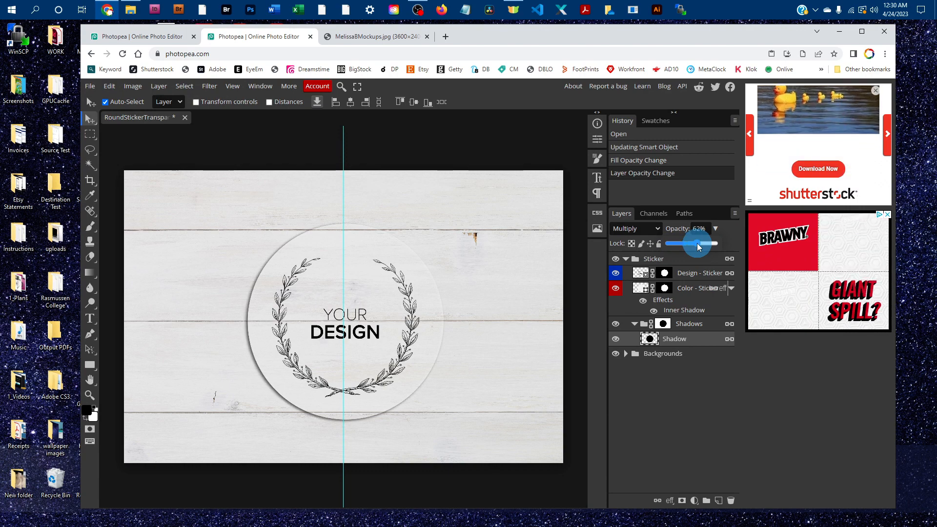
drag(698, 243, 677, 243)
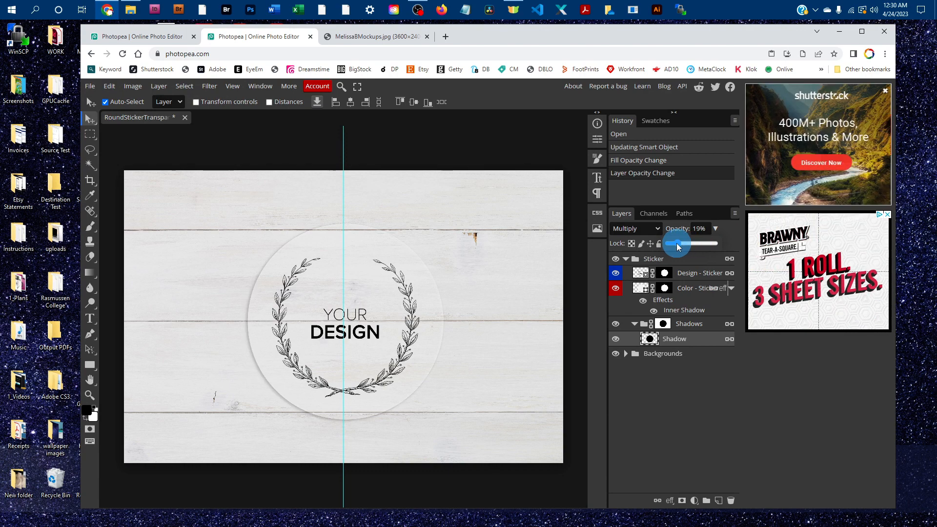
drag(678, 243, 674, 243)
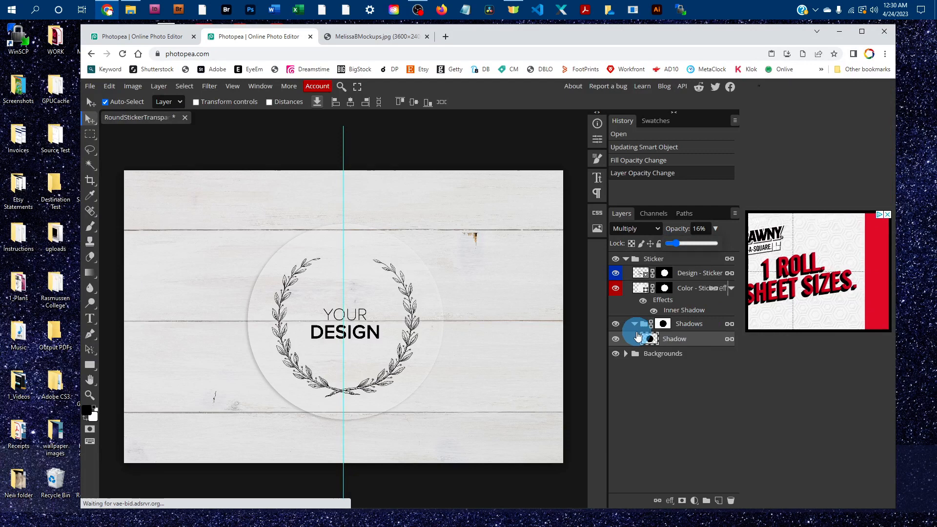
click(625, 258)
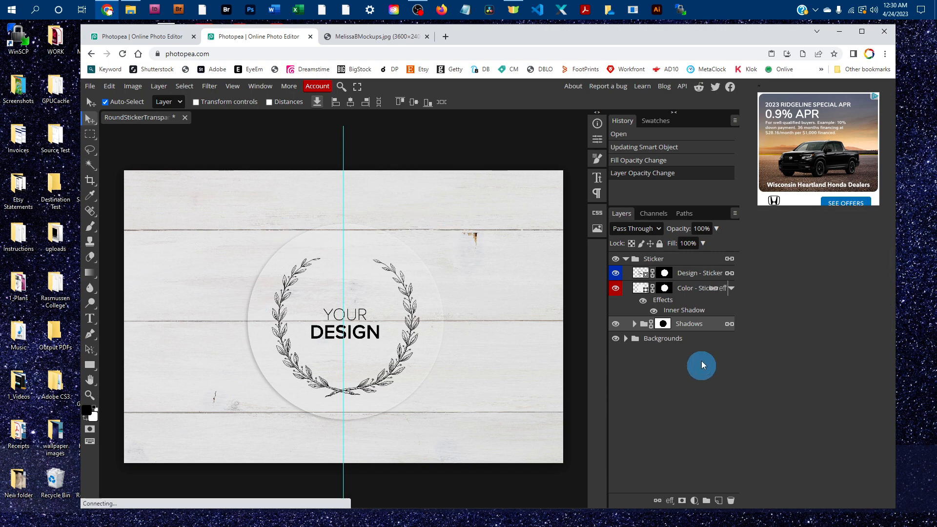
click(634, 258)
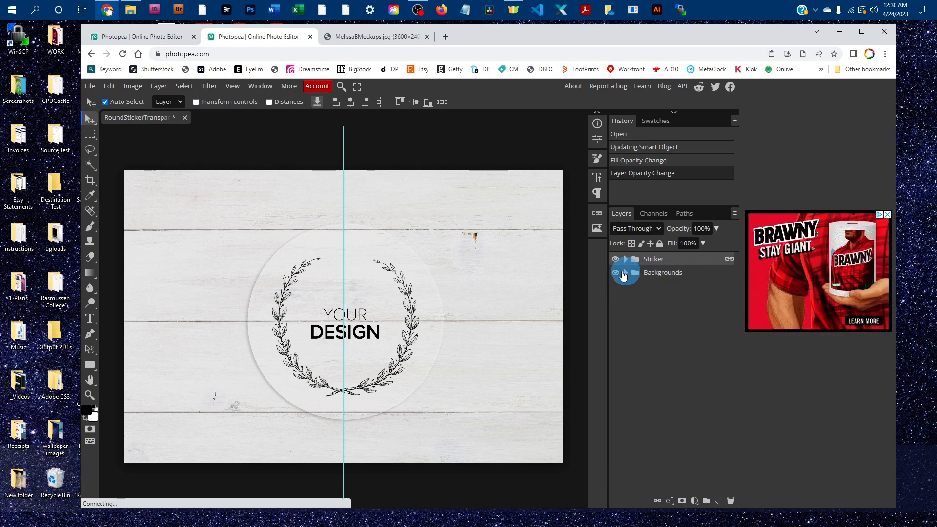
- Toggle the White Wood background off and back on, then collapse Backgrounds
click(625, 273)
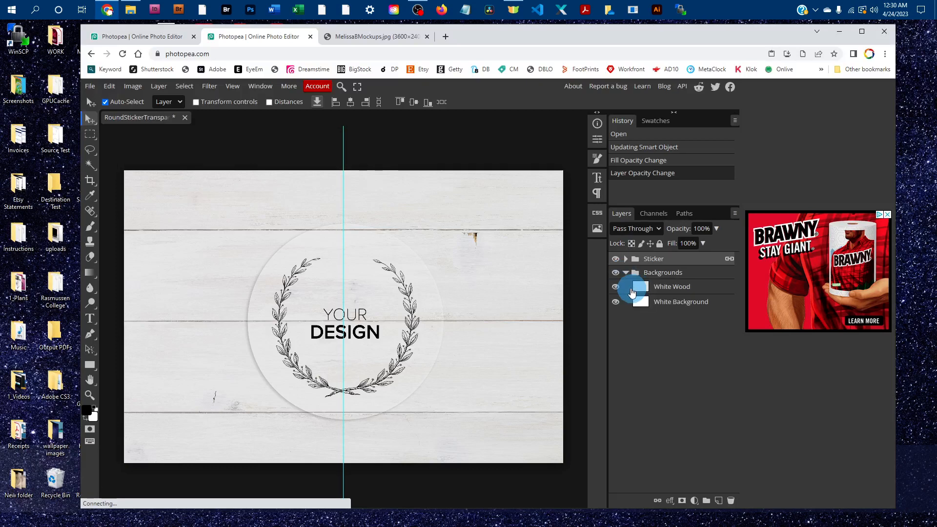
click(616, 287)
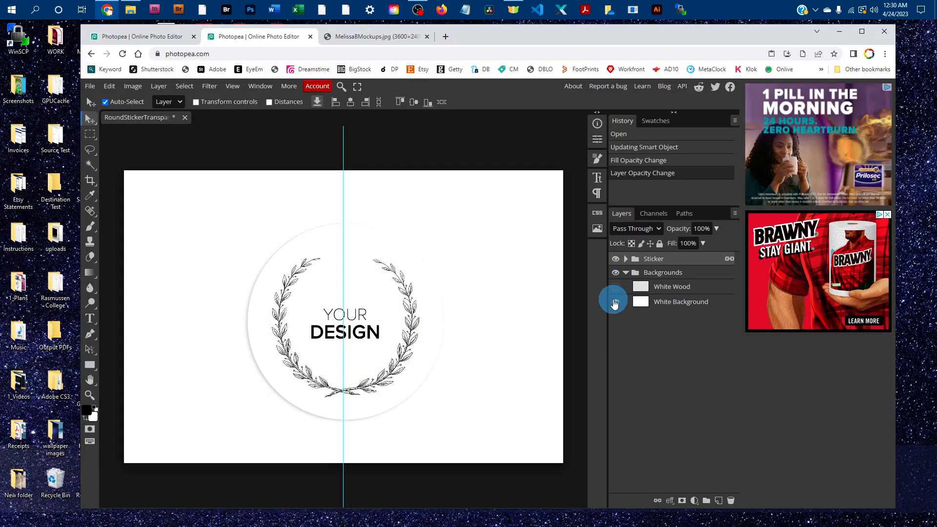
click(614, 286)
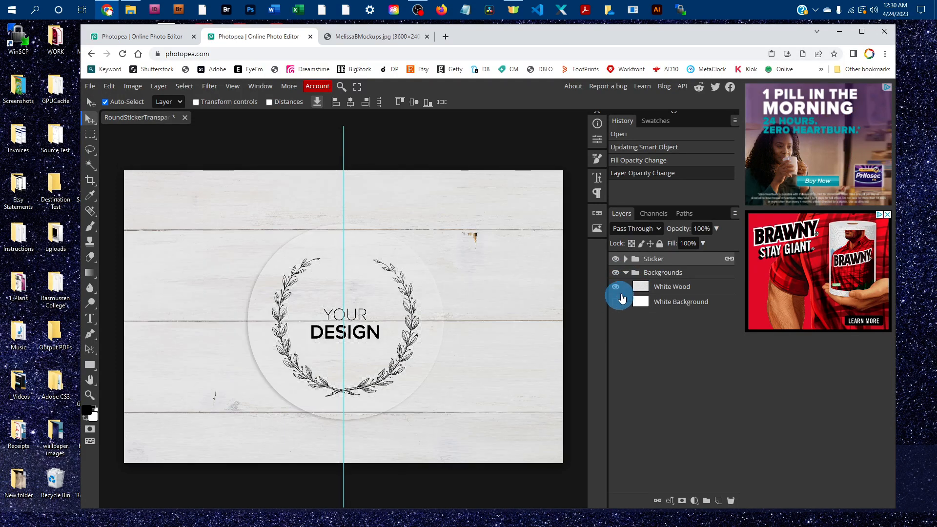
click(625, 272)
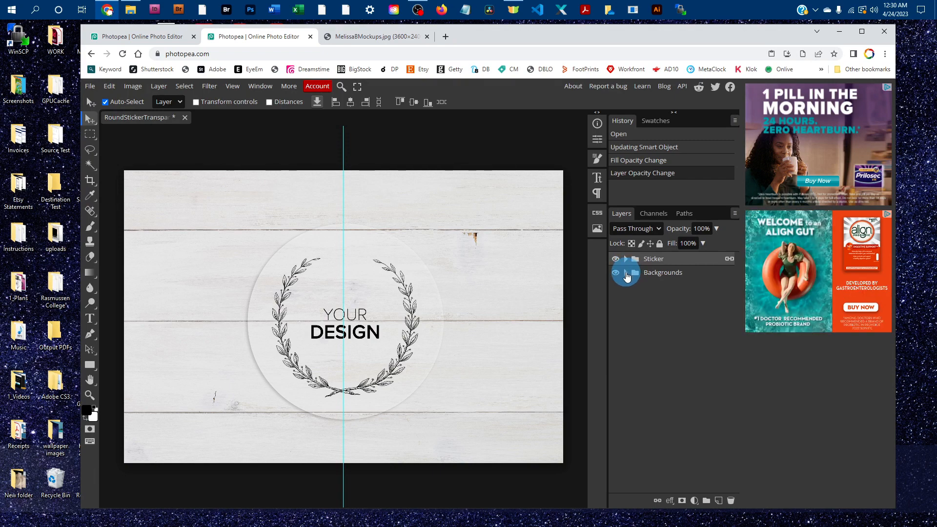
click(90, 86)
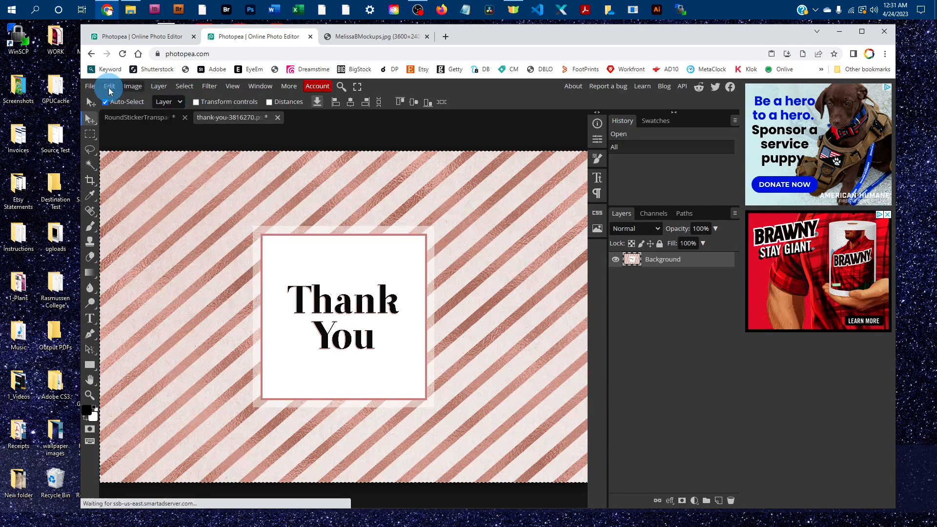
- Copy the Thank You card and return to the RoundStickerTransparent document
click(109, 86)
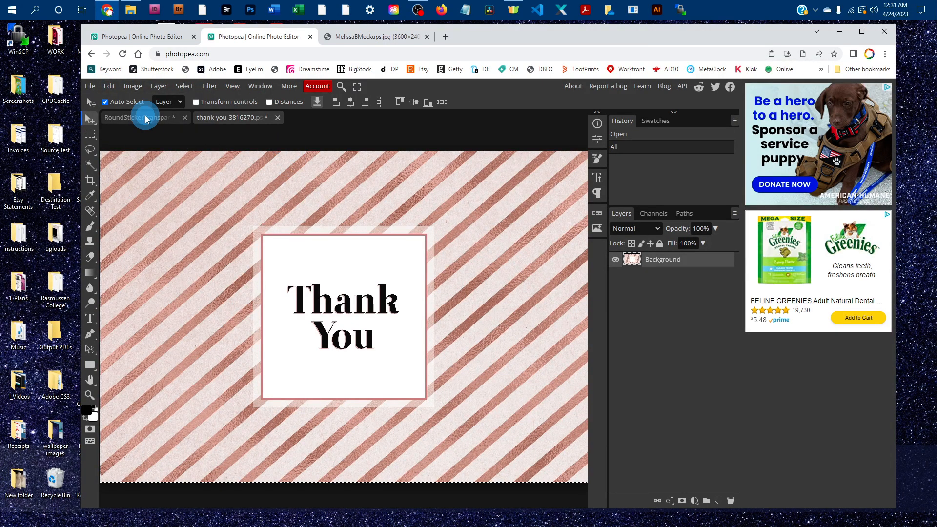
click(135, 117)
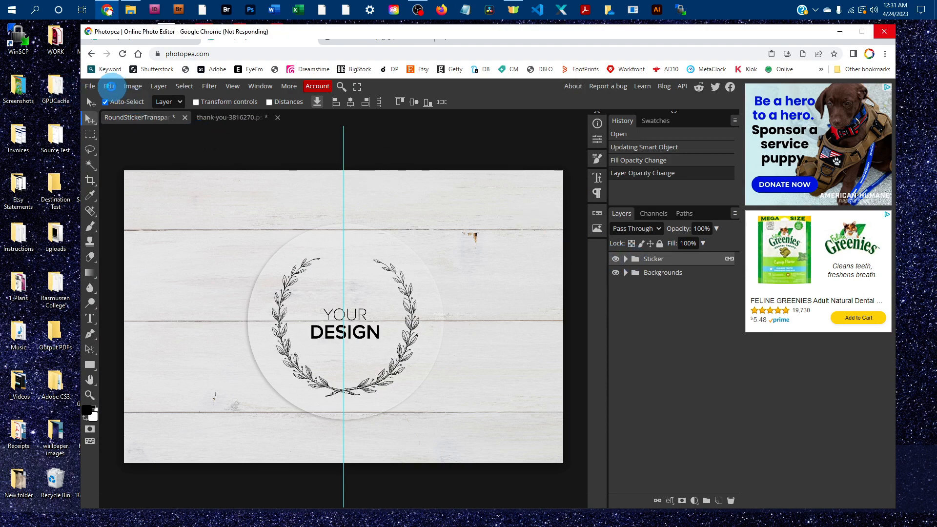
click(110, 87)
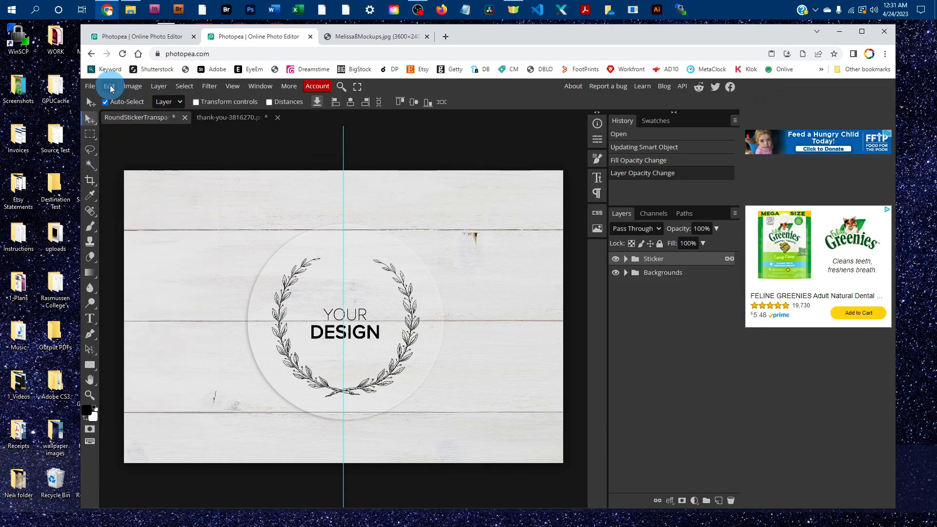
- Paste the Thank You card as Layer 1 and hide it beneath the Backgrounds group
click(110, 86)
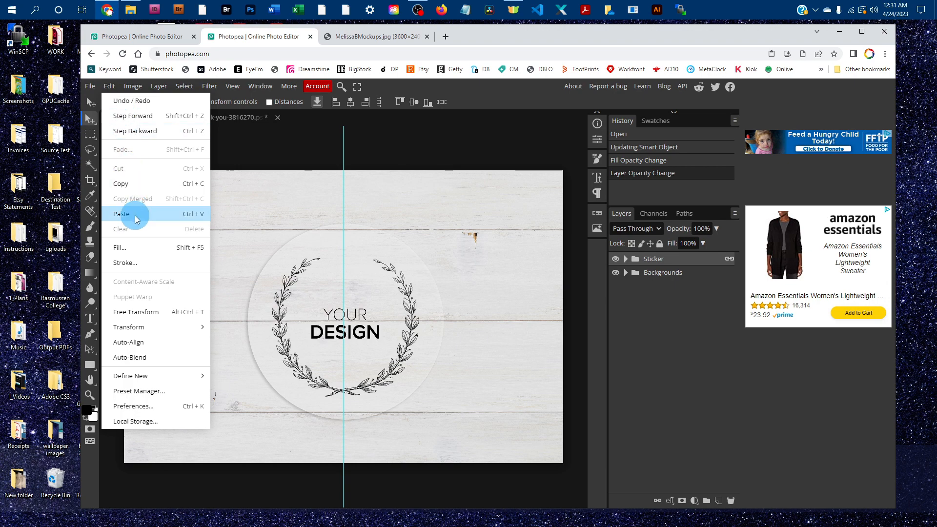
click(122, 213)
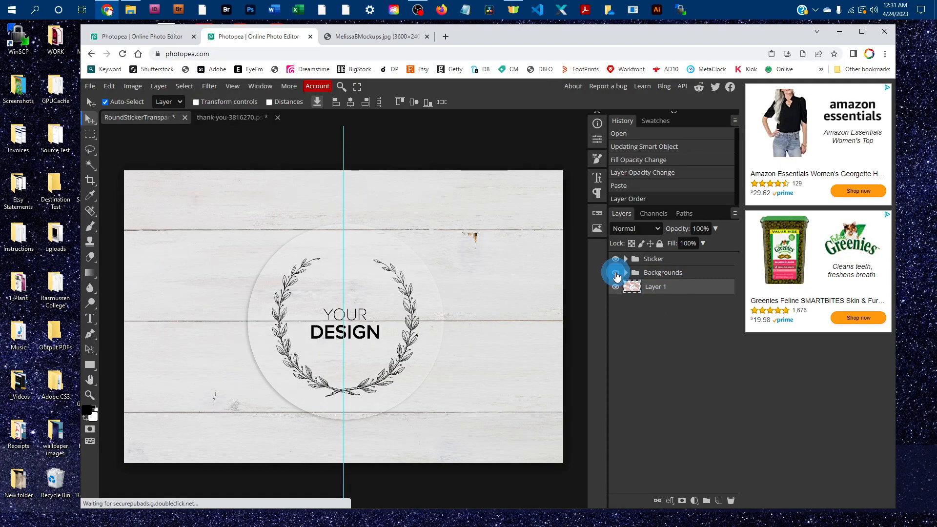
click(616, 272)
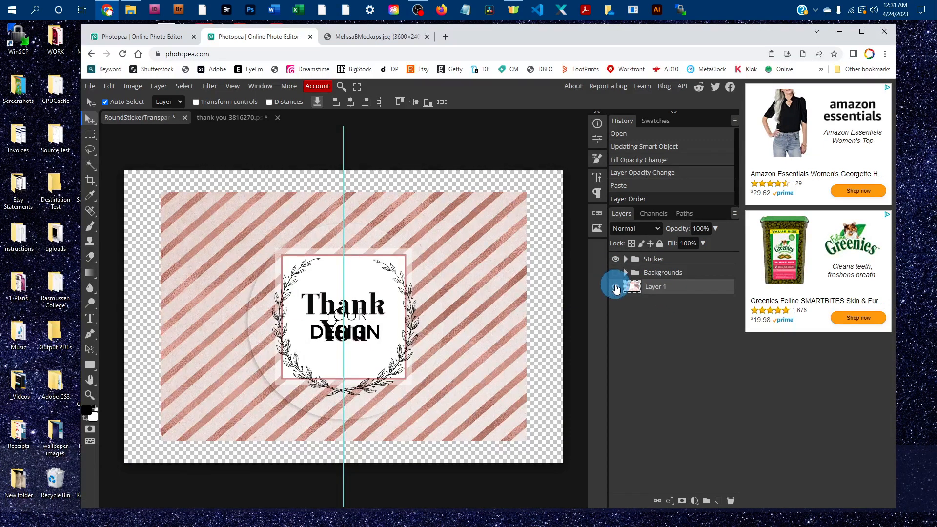
click(615, 272)
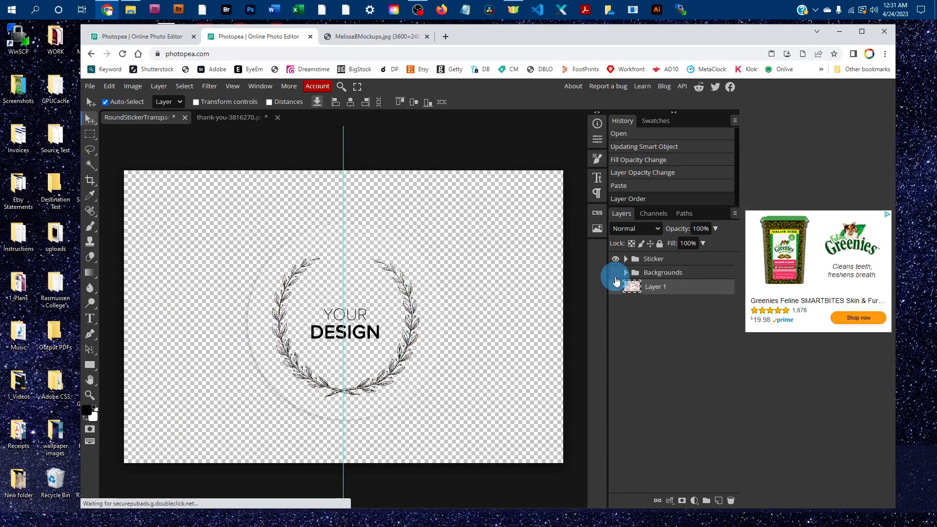
click(614, 272)
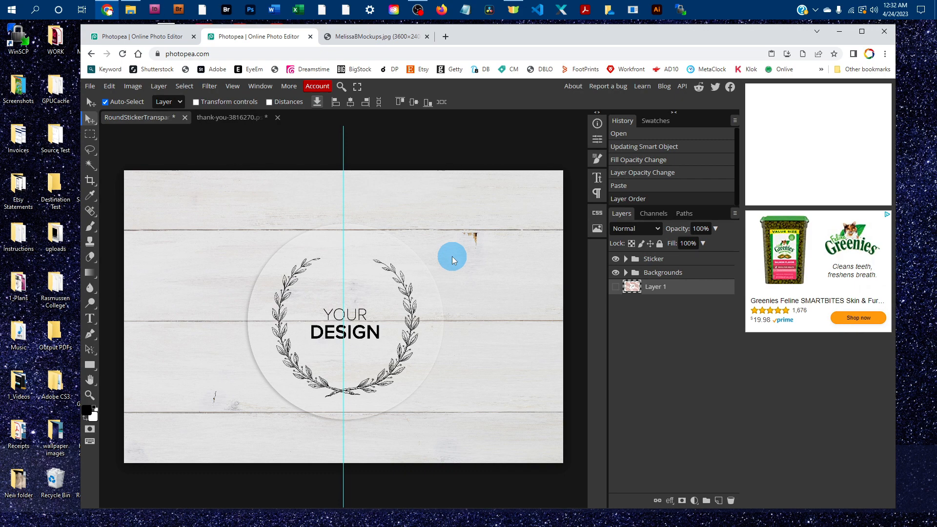
mouse_move(437, 164)
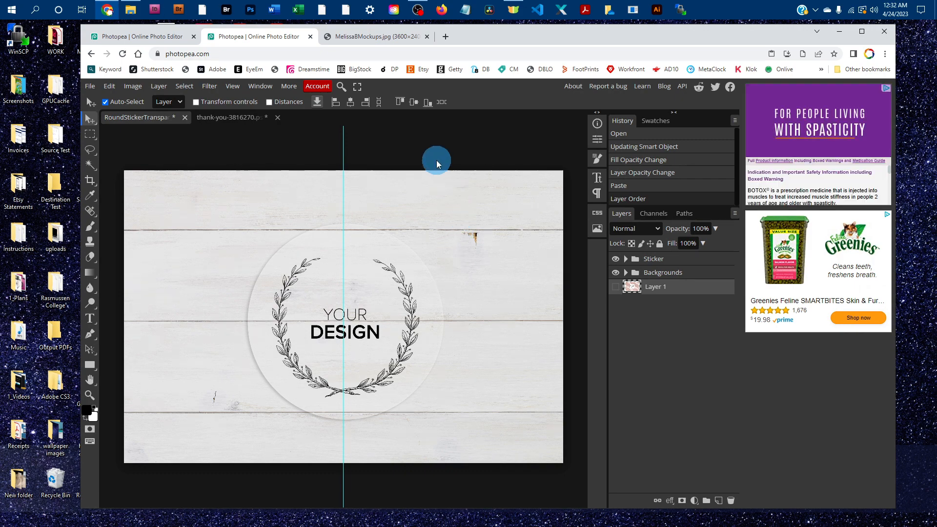